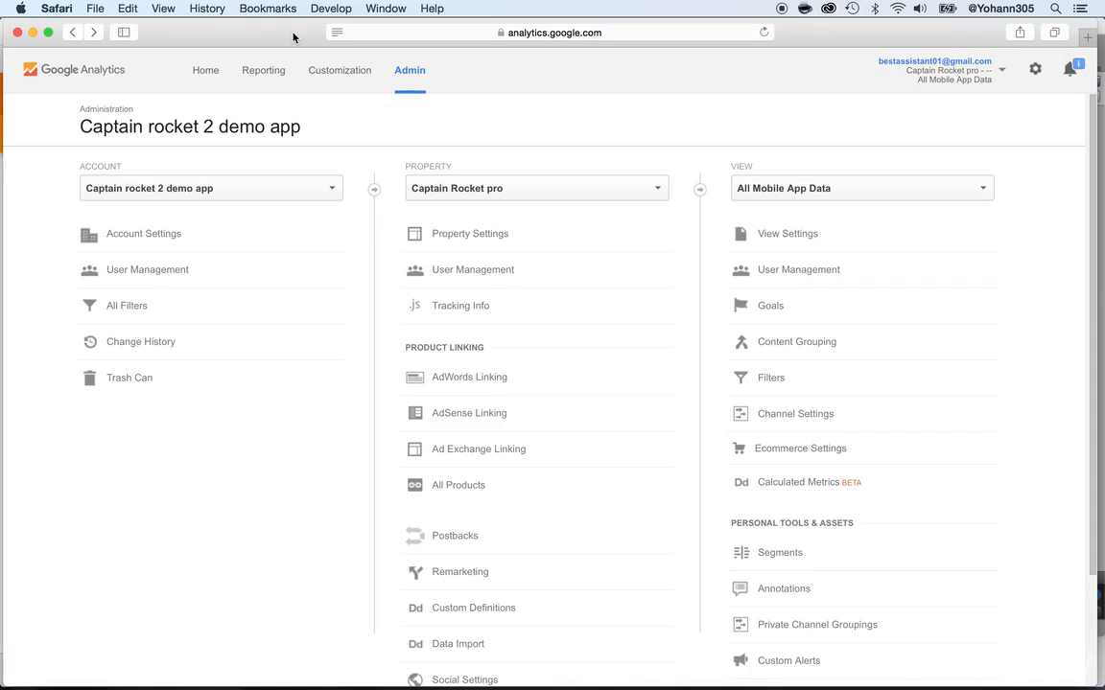
{"action": "mouse_move", "coordinate": [296, 38]}
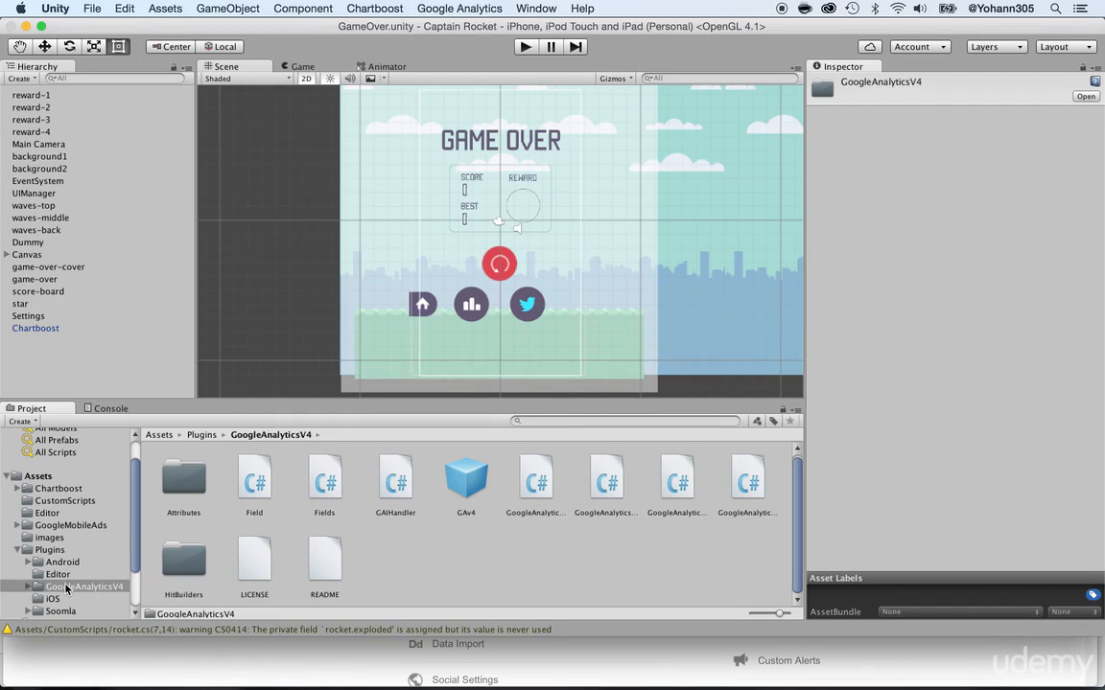
Add the GAv4 prefab from the GoogleAnalyticsV4 plugin folder and show its Inspector settings.
{"action": "left_click", "coordinate": [81, 587]}
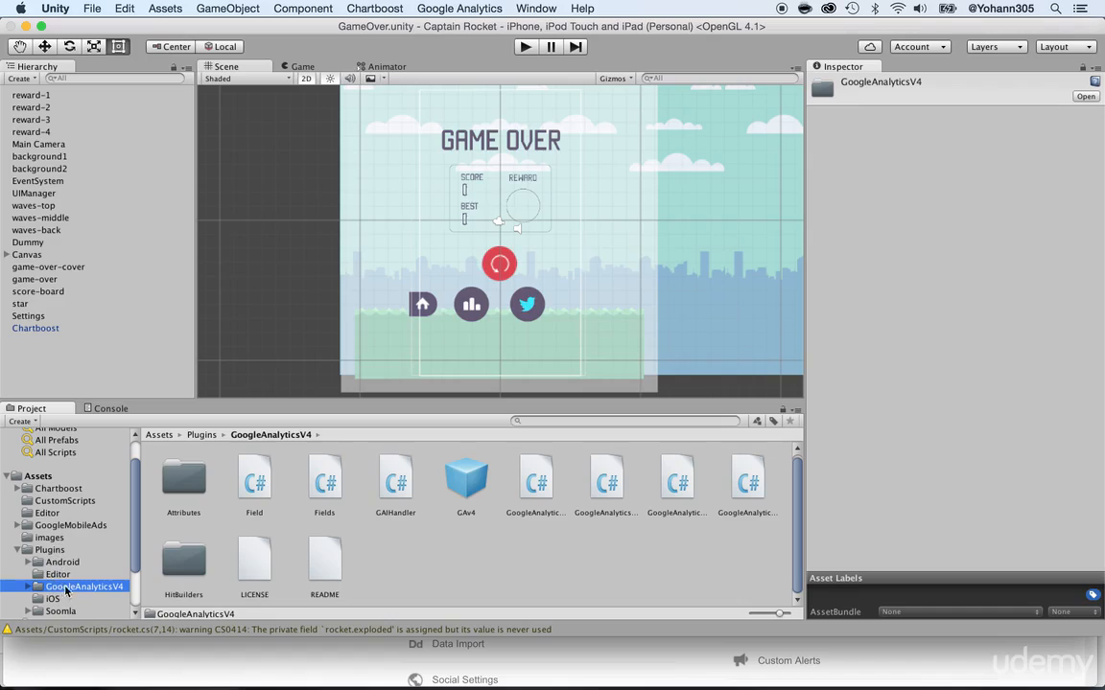
{"action": "left_click", "coordinate": [467, 478]}
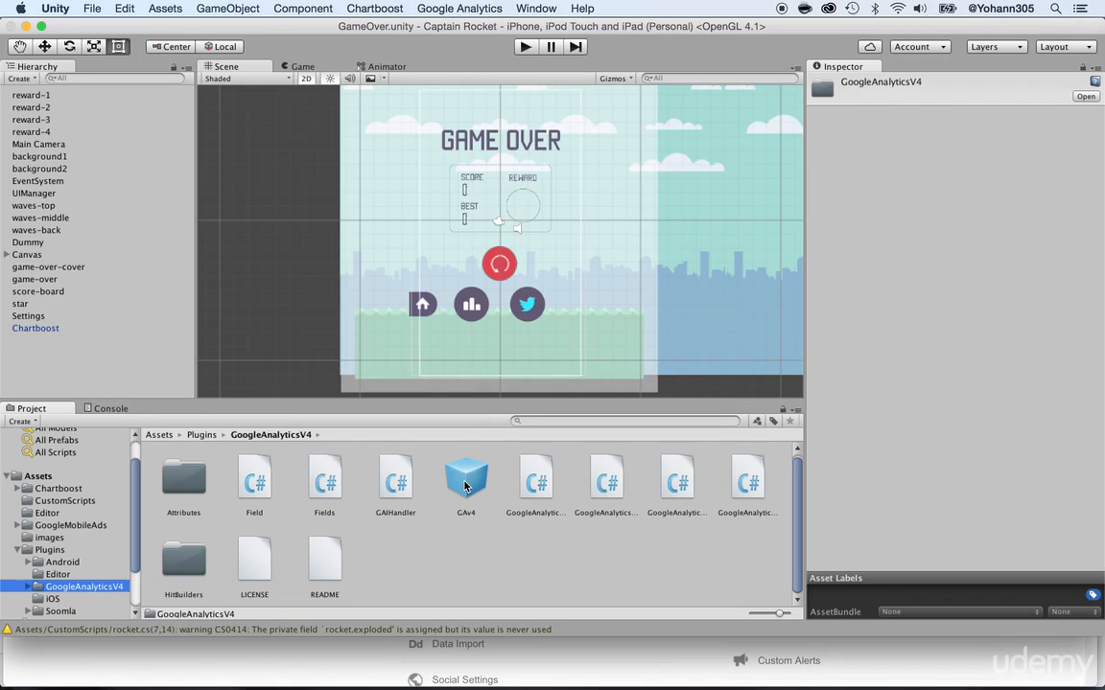
{"action": "left_click", "coordinate": [465, 480]}
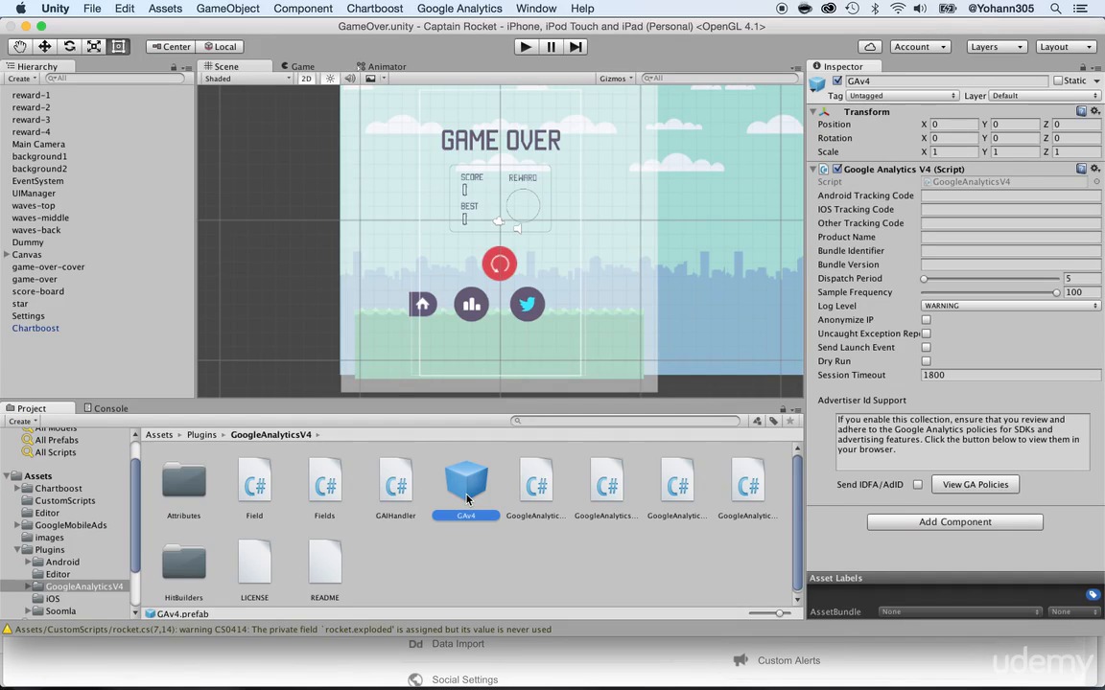
{"action": "mouse_move", "coordinate": [414, 499]}
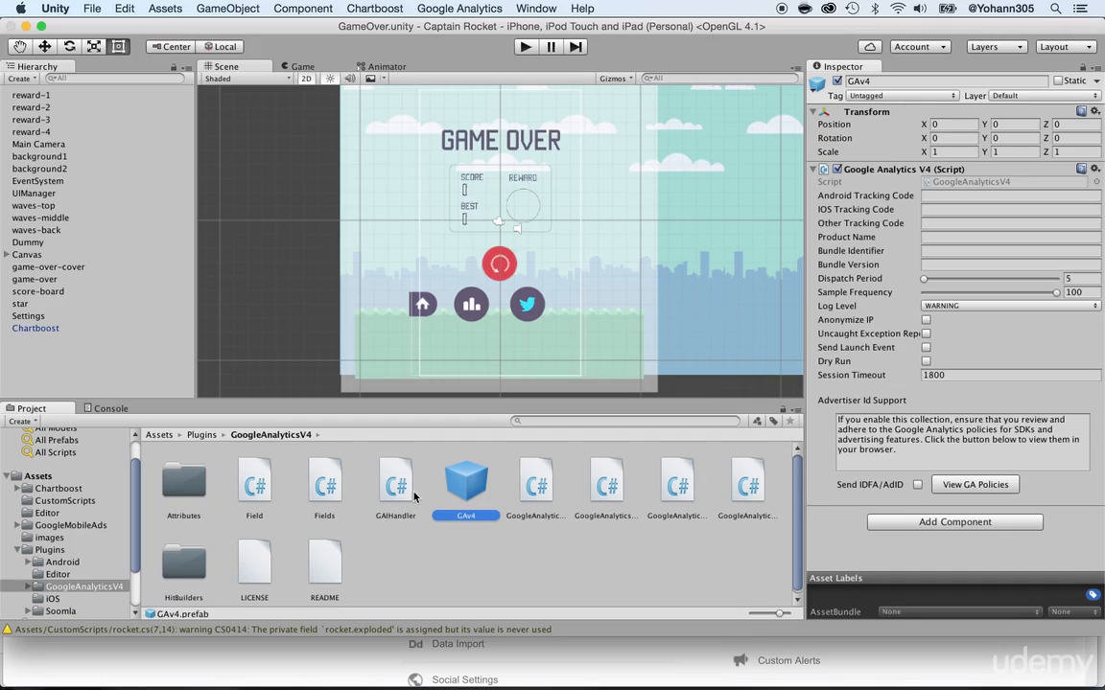
{"action": "mouse_move", "coordinate": [470, 491]}
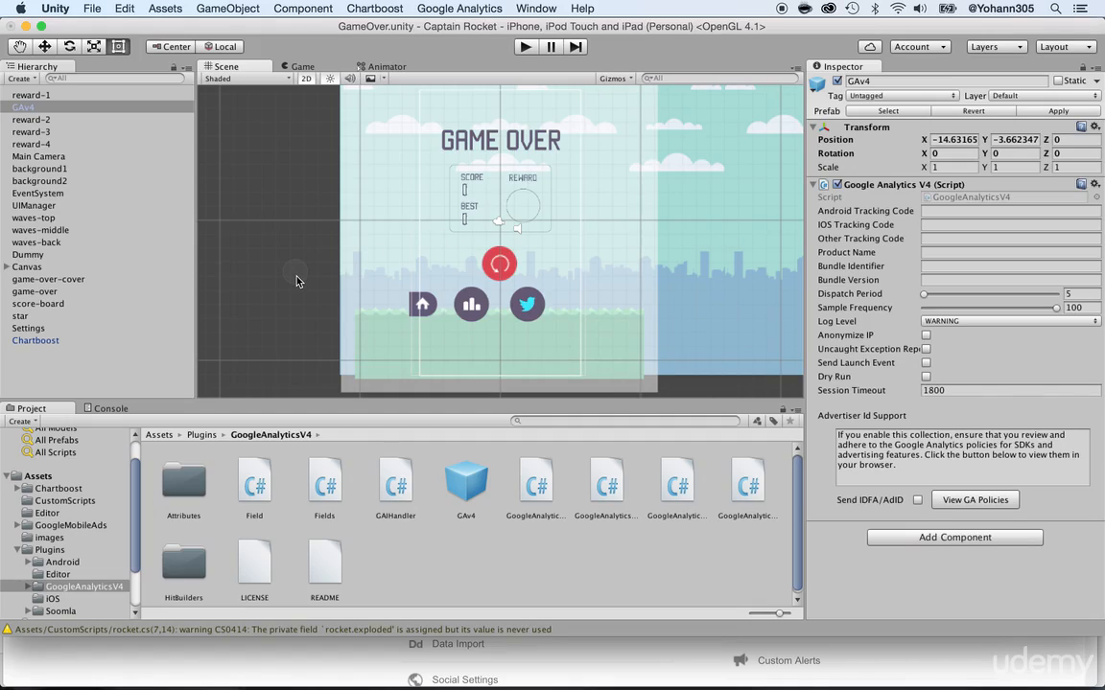
{"action": "left_click", "coordinate": [28, 107]}
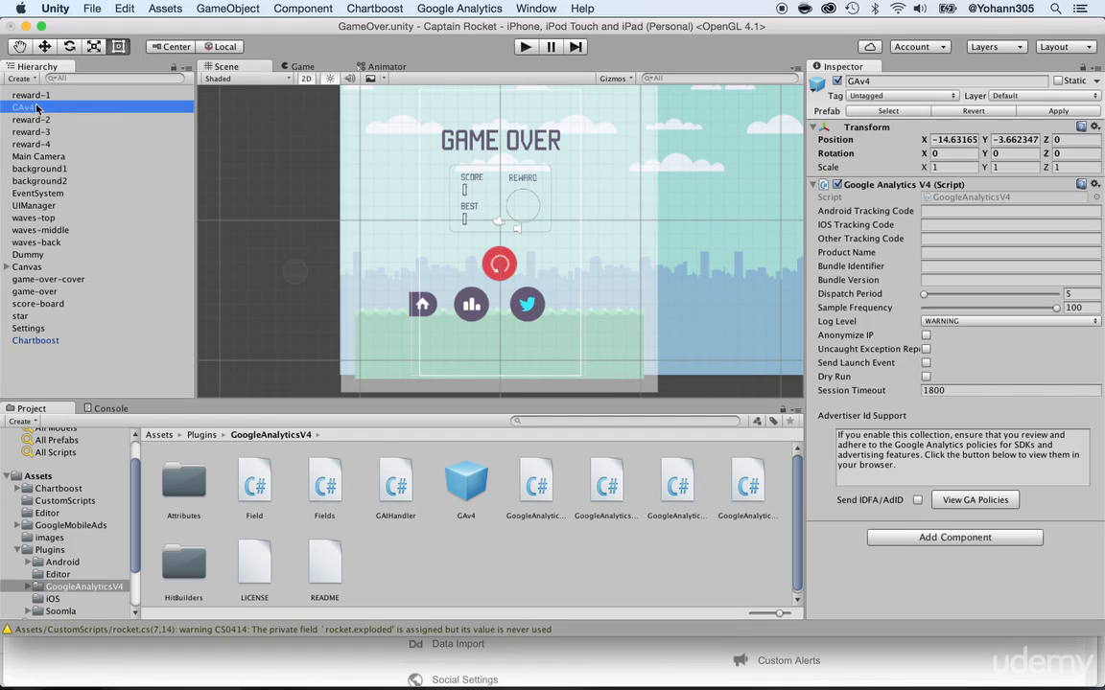
{"action": "mouse_move", "coordinate": [42, 110]}
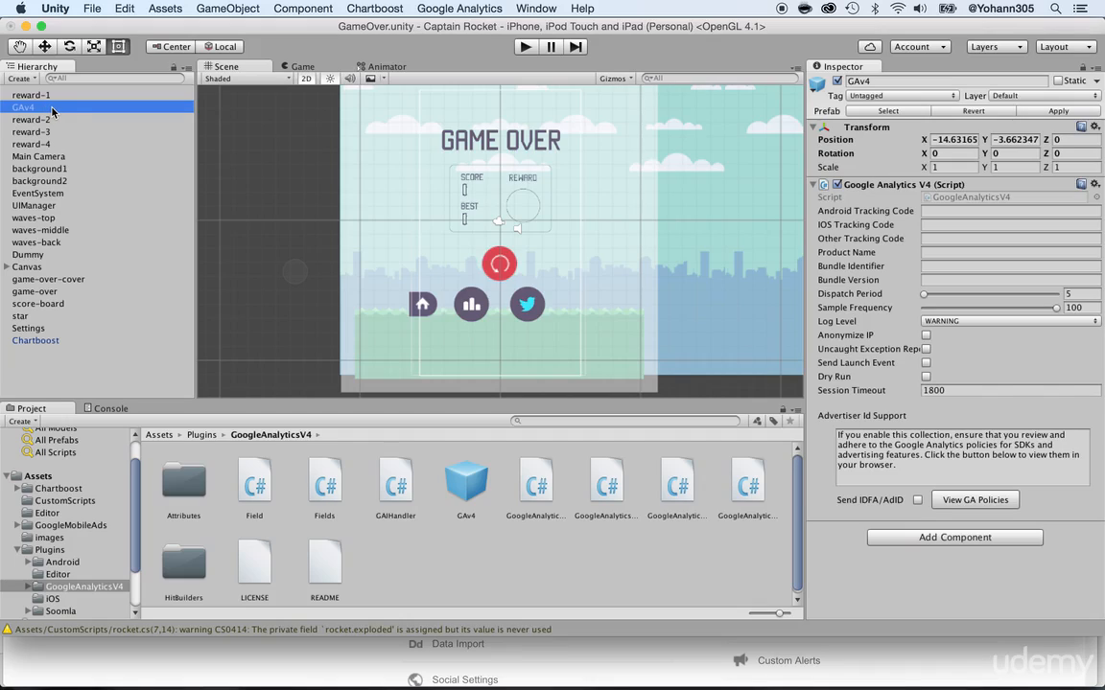
{"action": "mouse_move", "coordinate": [867, 115]}
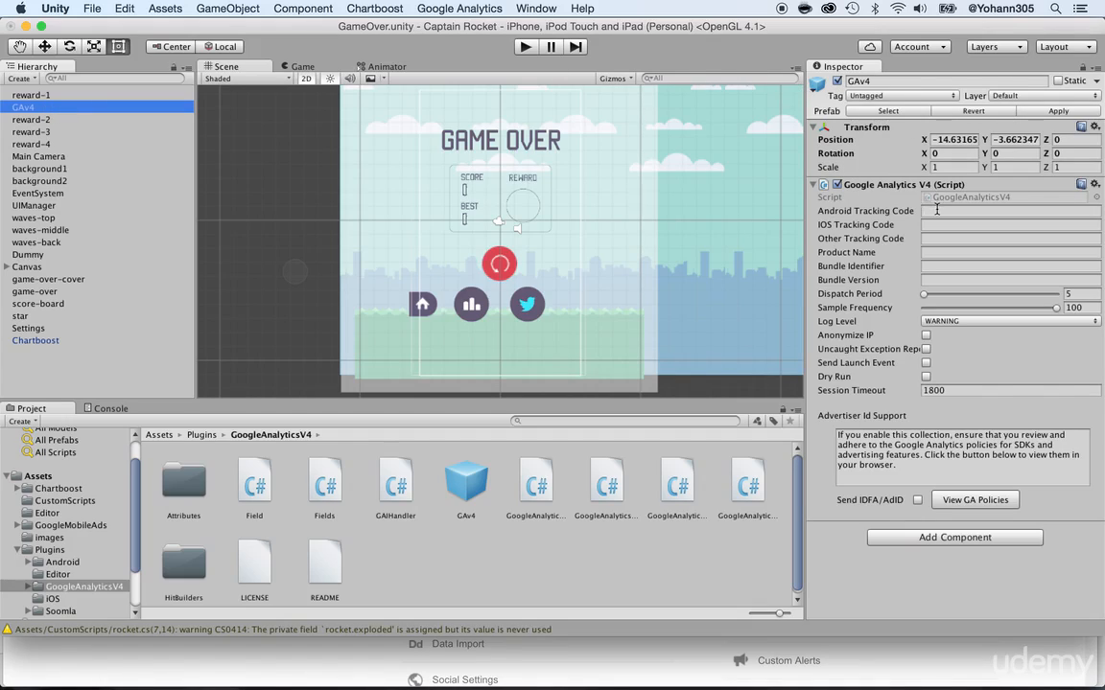
{"action": "left_click", "coordinate": [1007, 211]}
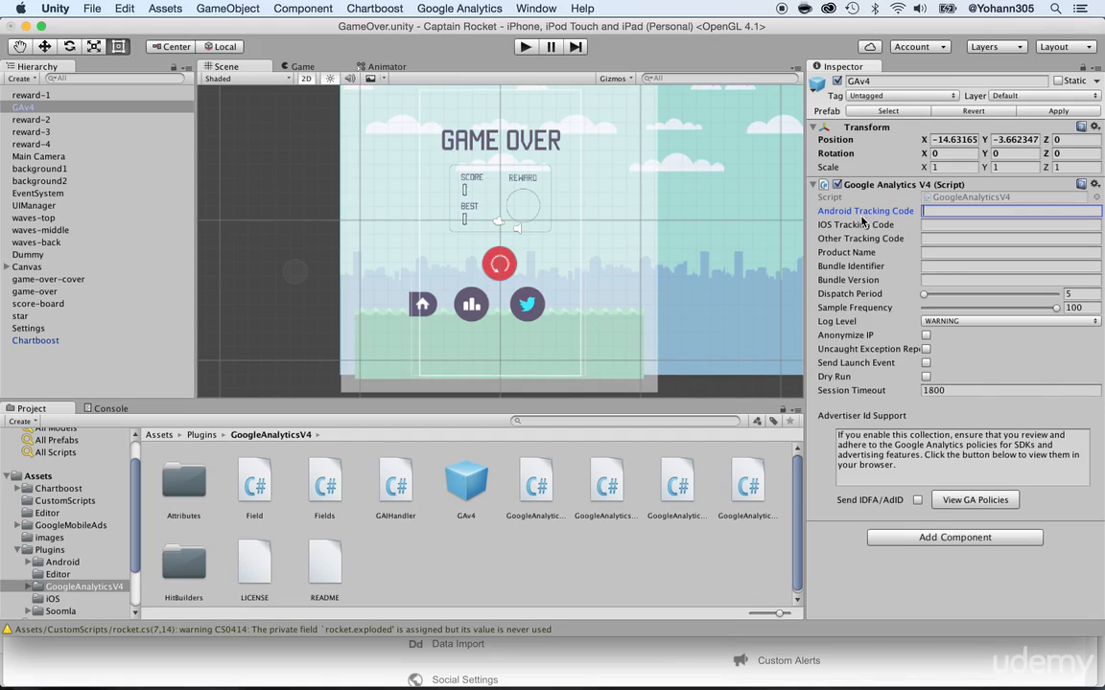
{"action": "mouse_move", "coordinate": [844, 225]}
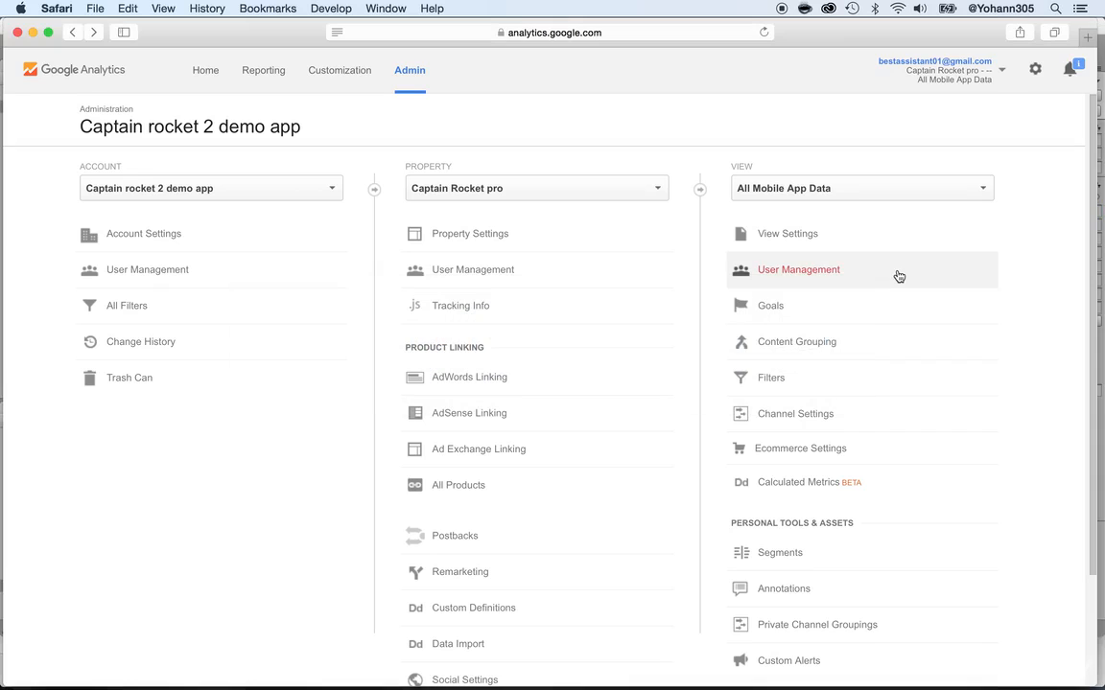
{"action": "mouse_move", "coordinate": [426, 177]}
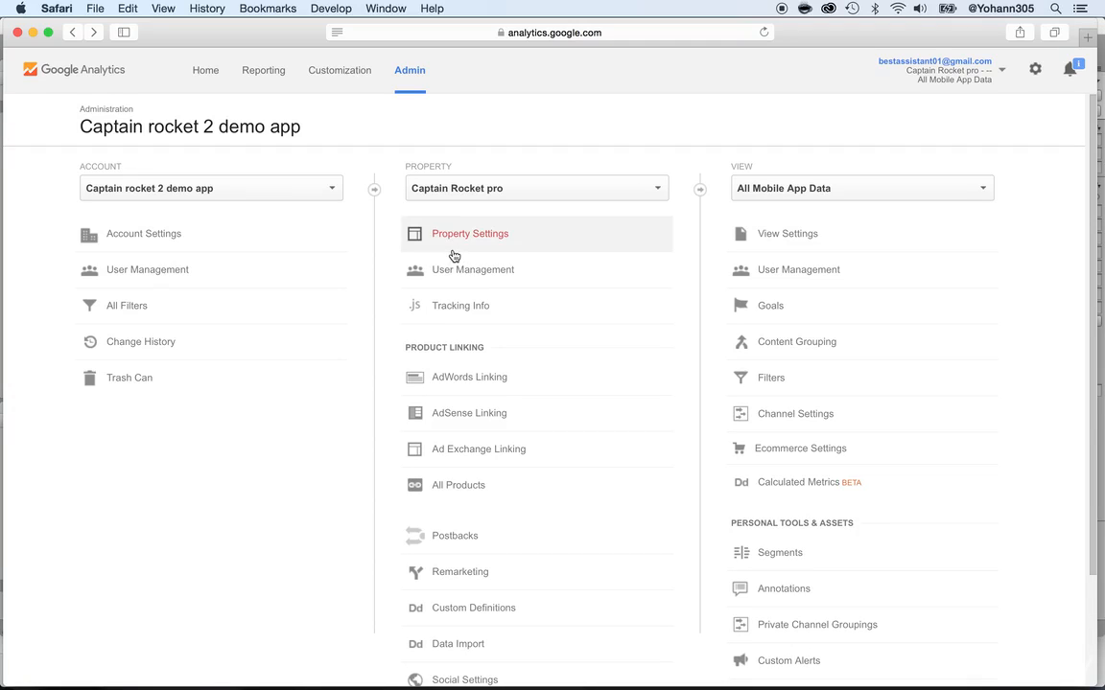
Copy tracking ID UA-72860917-1 from the Captain Rocket pro property into the Android Tracking Code field.
{"action": "left_click", "coordinate": [470, 234]}
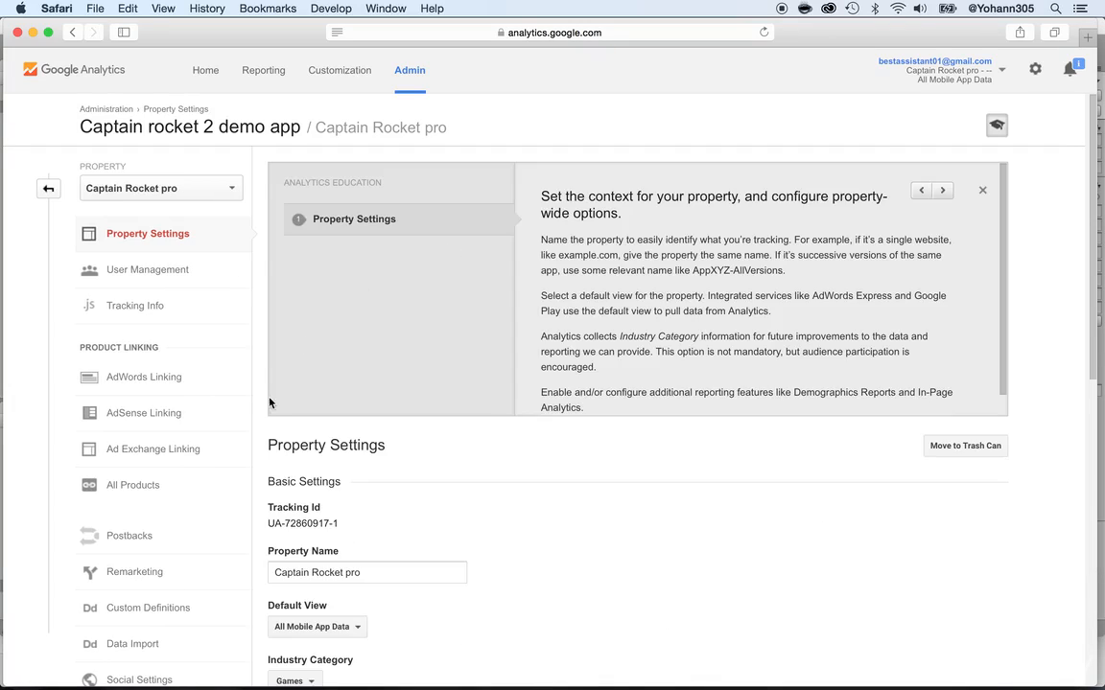
{"action": "double_click", "coordinate": [303, 524]}
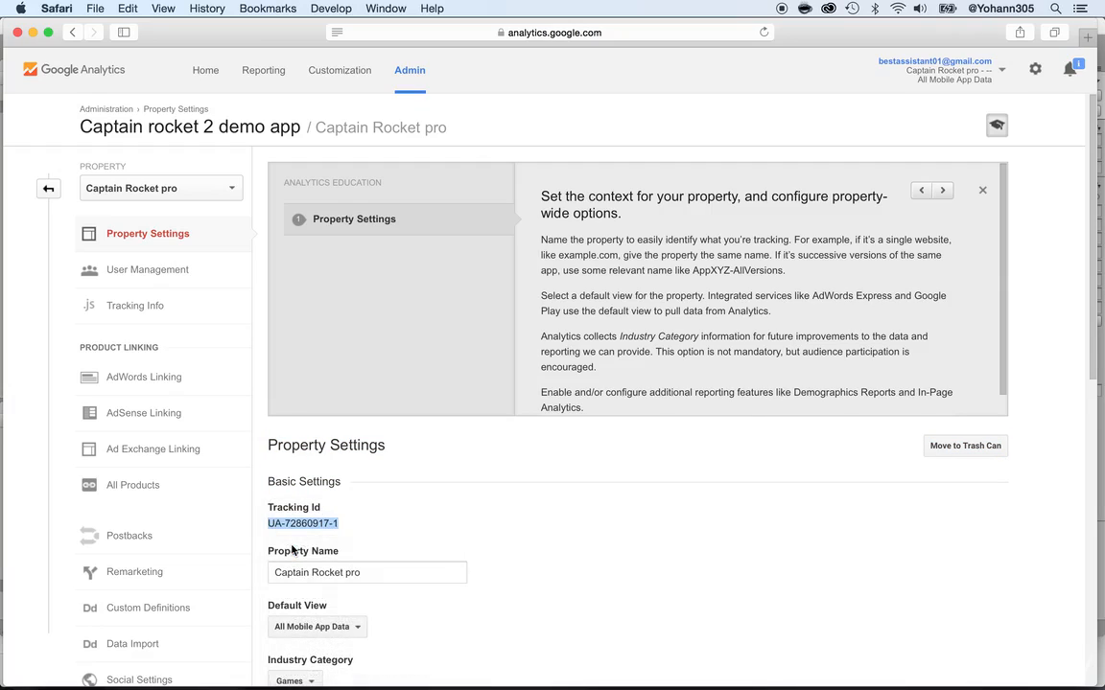
{"action": "key", "text": "cmd+tab"}
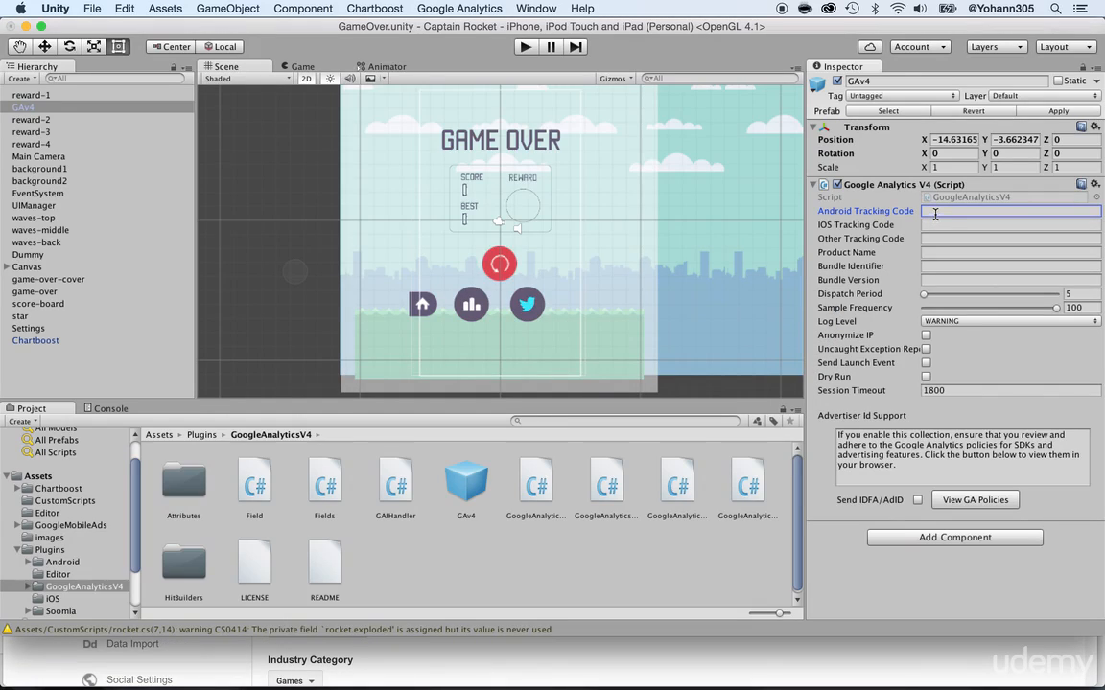
{"action": "type", "text": "UA-72860917-1"}
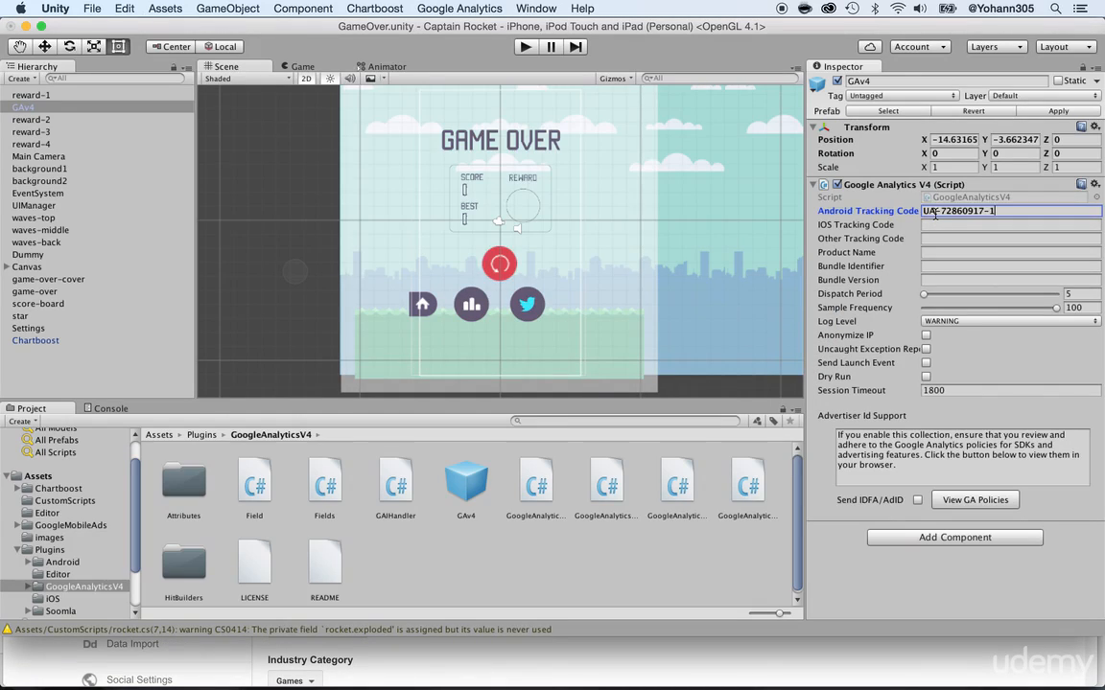
{"action": "left_click", "coordinate": [1009, 224]}
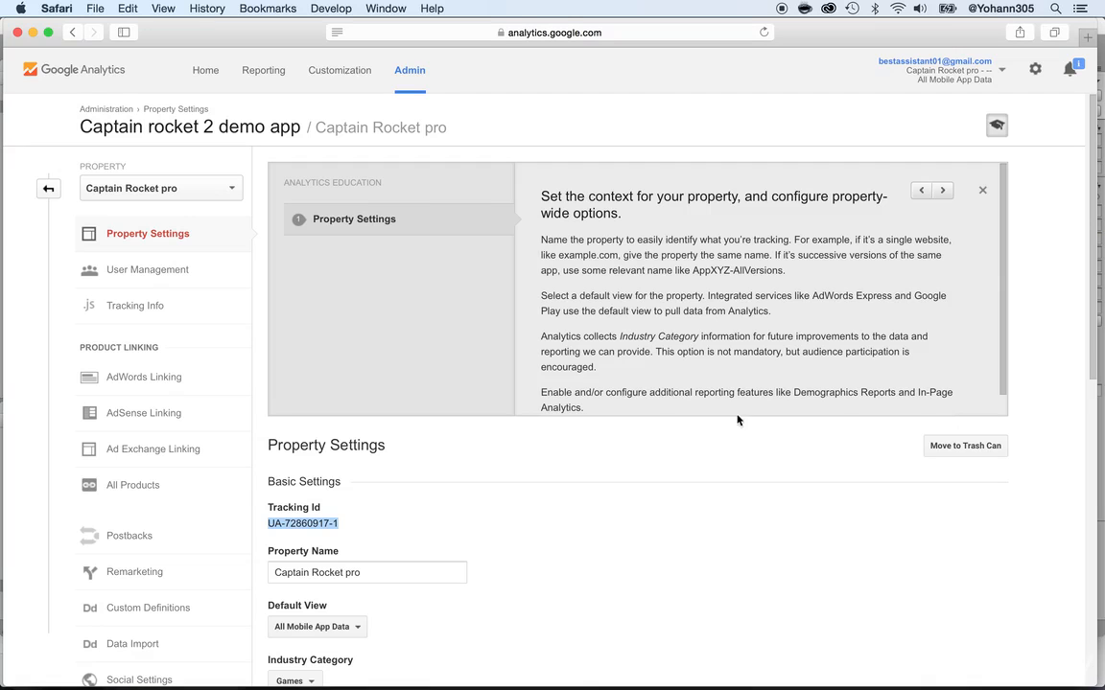
Rename the property to 'Captain Rocket pro ANDROID', save it, and return to the Admin page.
{"action": "scroll", "scroll_direction": "down", "scroll_amount": 3}
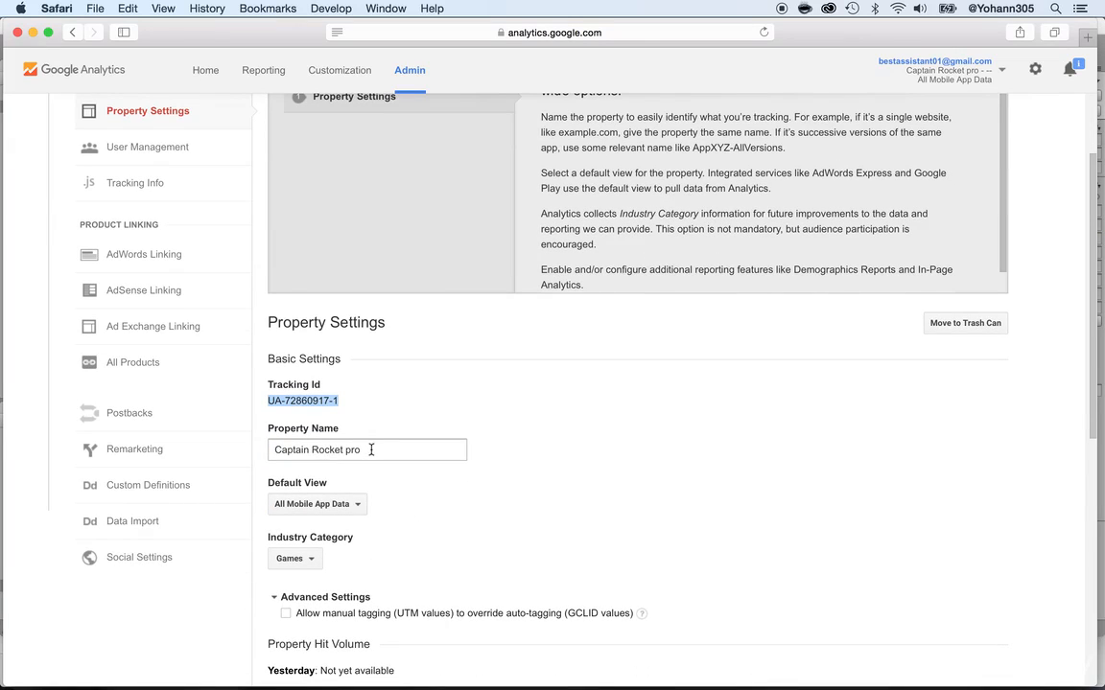
{"action": "left_click", "coordinate": [368, 449]}
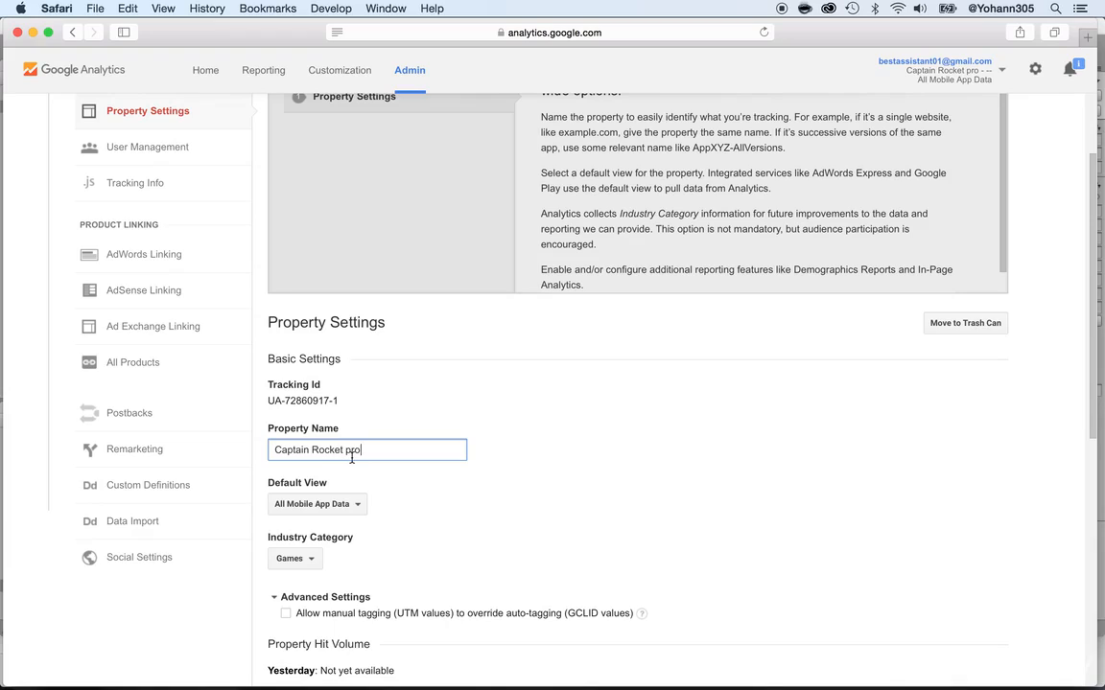
{"action": "type", "text": "ANDROID"}
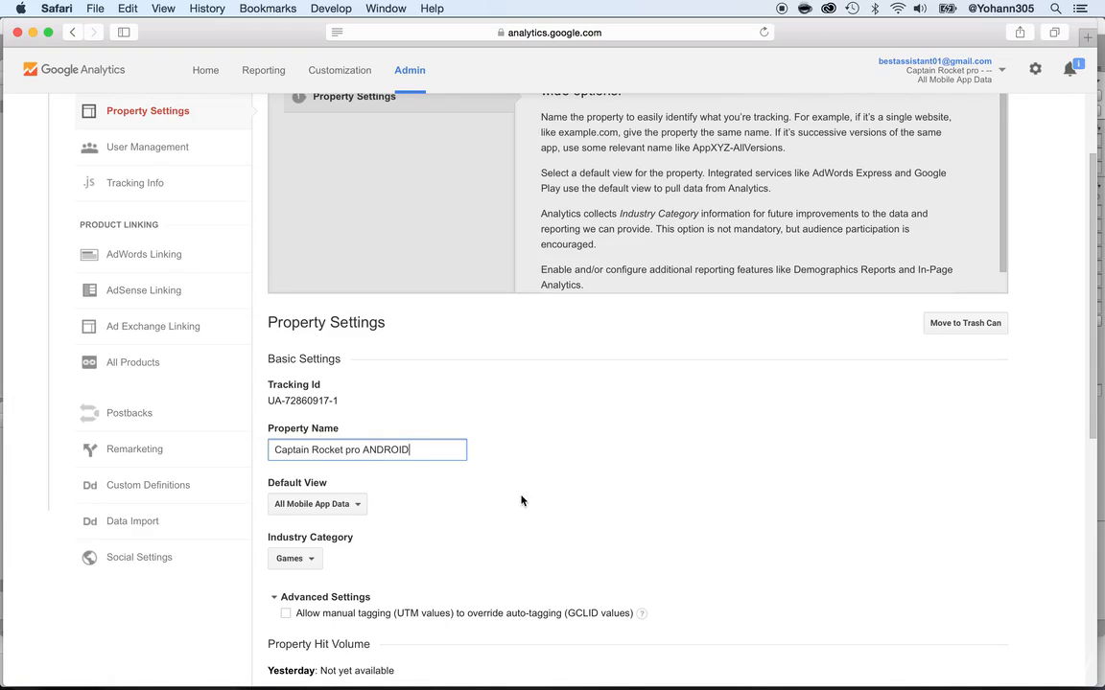
{"action": "scroll", "scroll_direction": "down", "scroll_amount": 3}
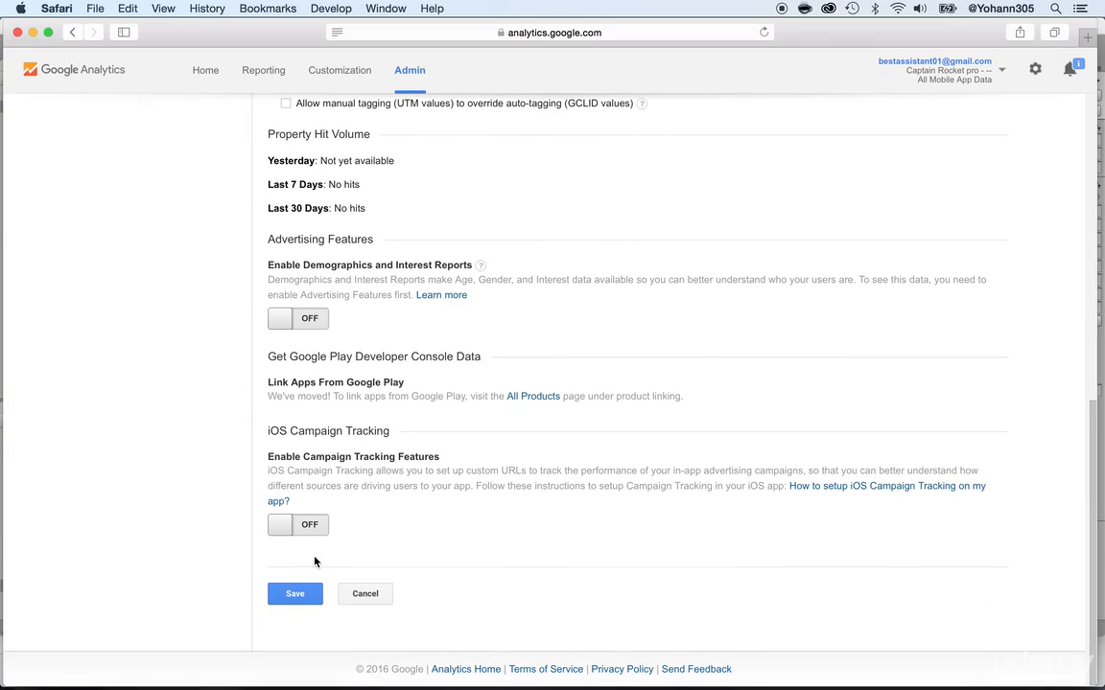
{"action": "left_click", "coordinate": [295, 594]}
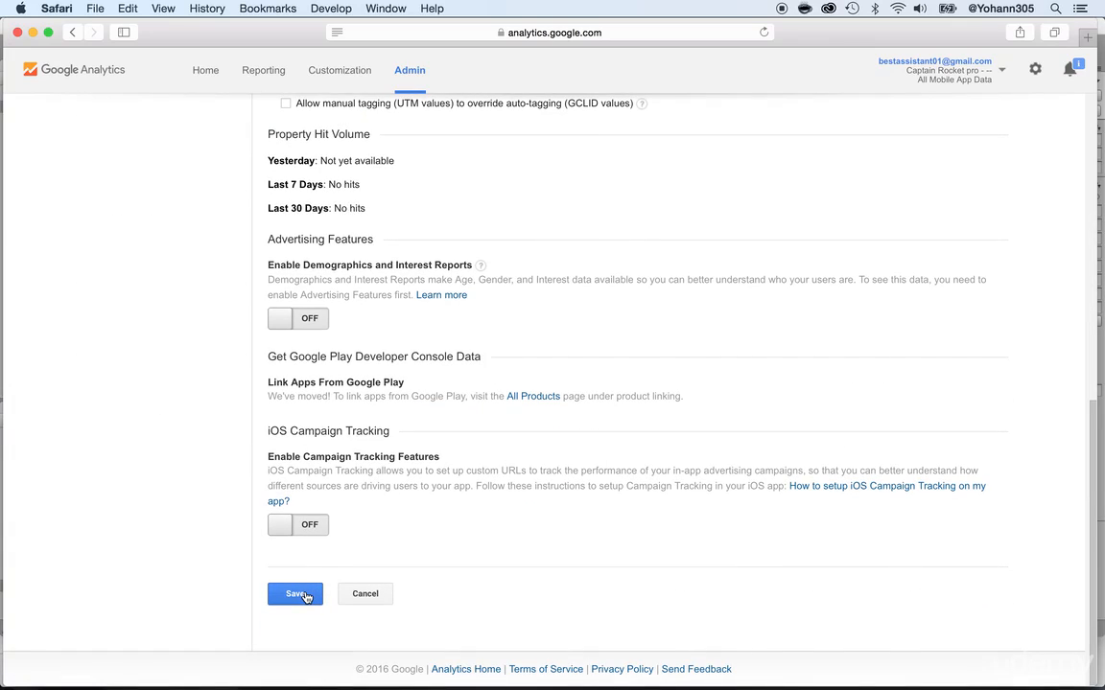
{"action": "left_click", "coordinate": [295, 594]}
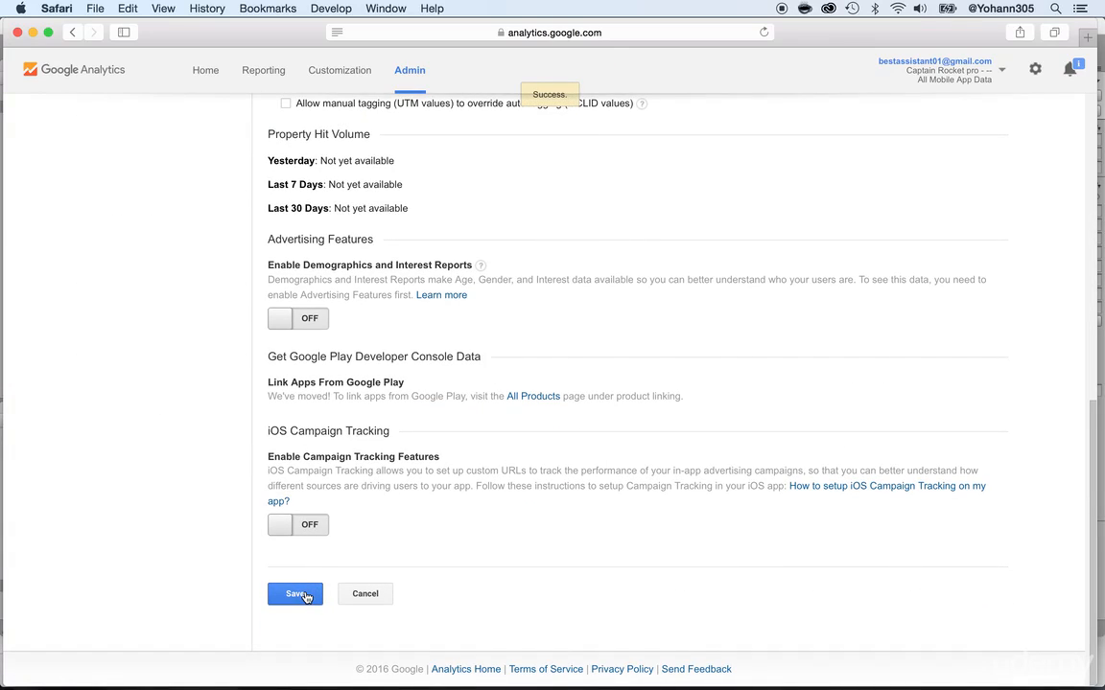
{"action": "left_click", "coordinate": [295, 594]}
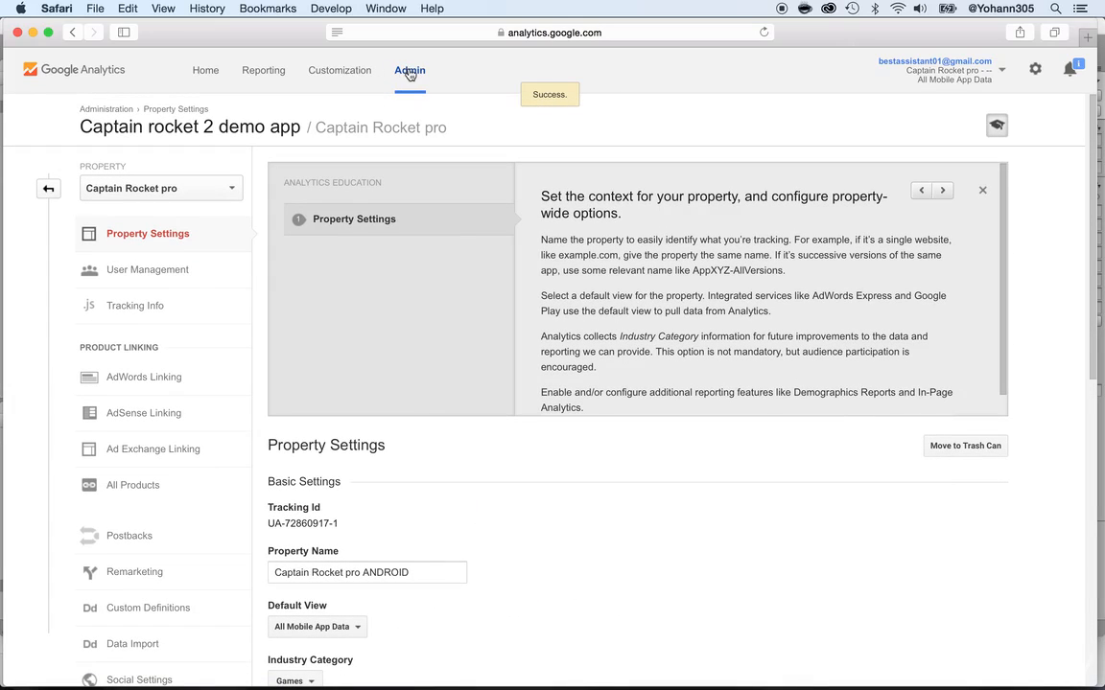
{"action": "left_click", "coordinate": [411, 69]}
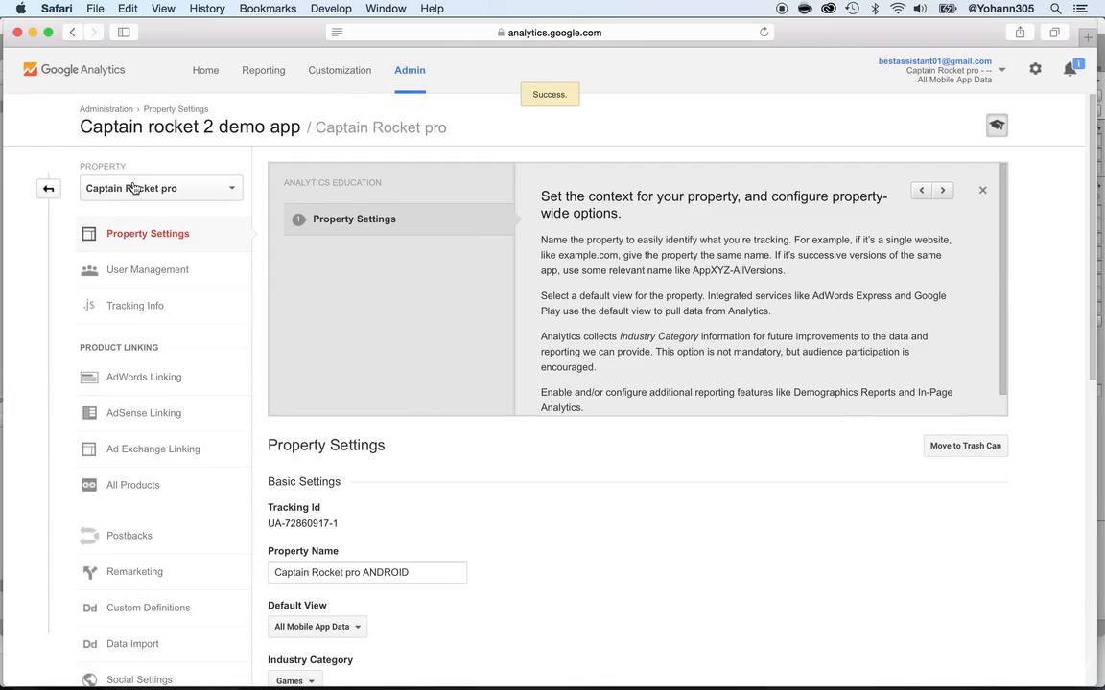
Start creating a new property from the Admin page's Property dropdown.
{"action": "left_click", "coordinate": [161, 188]}
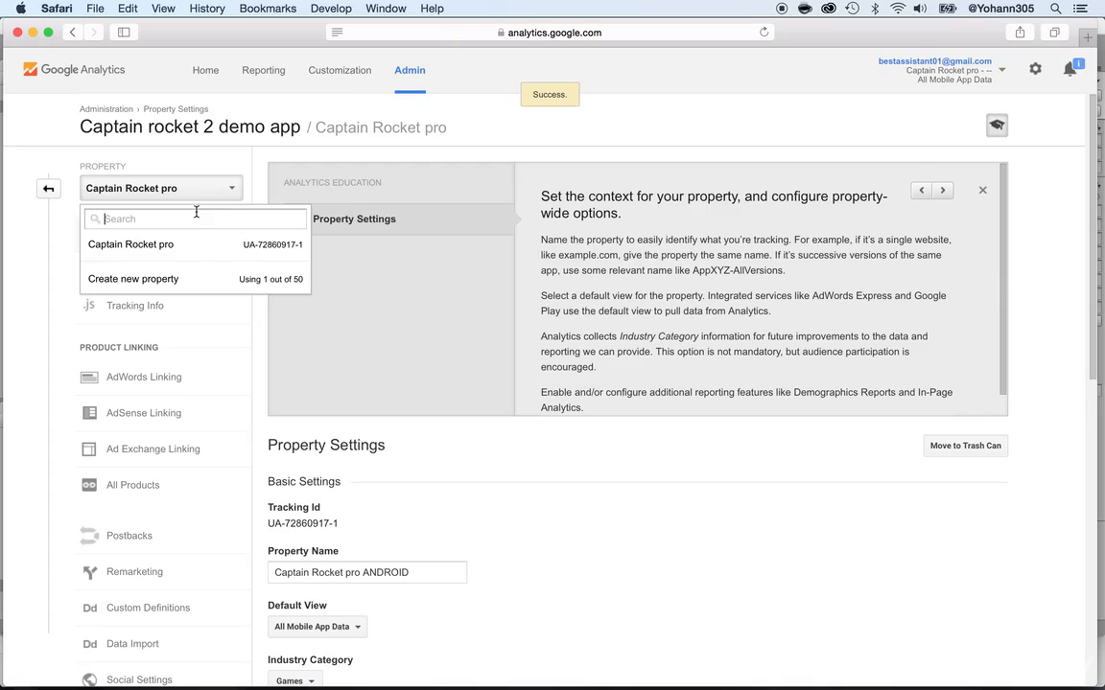
{"action": "mouse_move", "coordinate": [132, 280]}
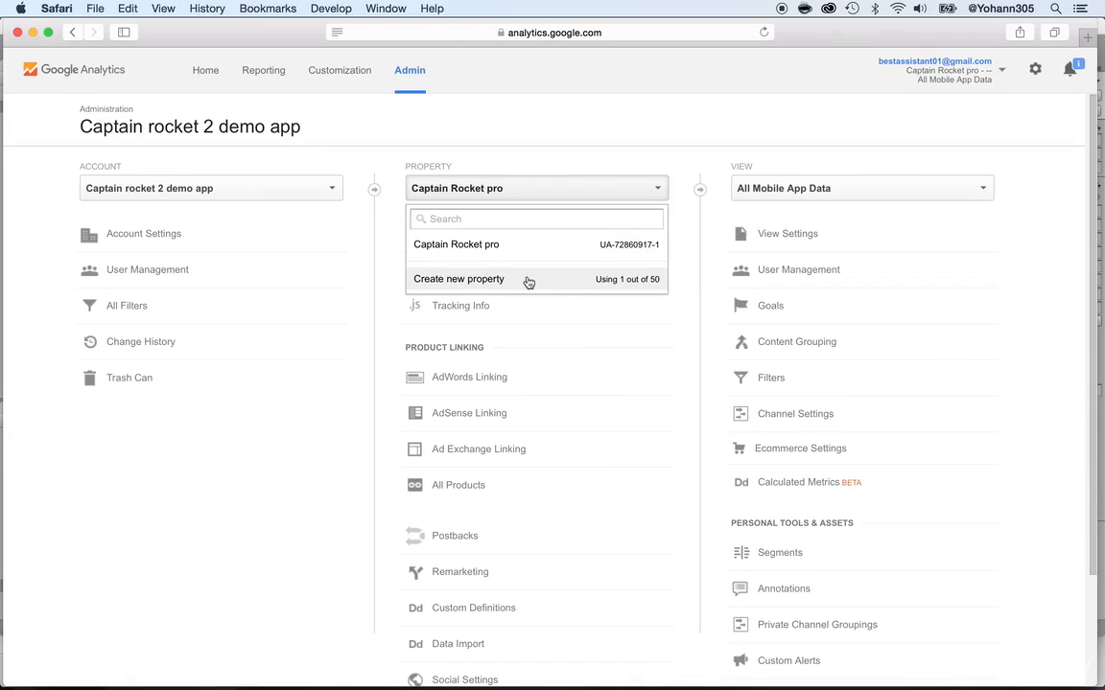
{"action": "left_click", "coordinate": [458, 280]}
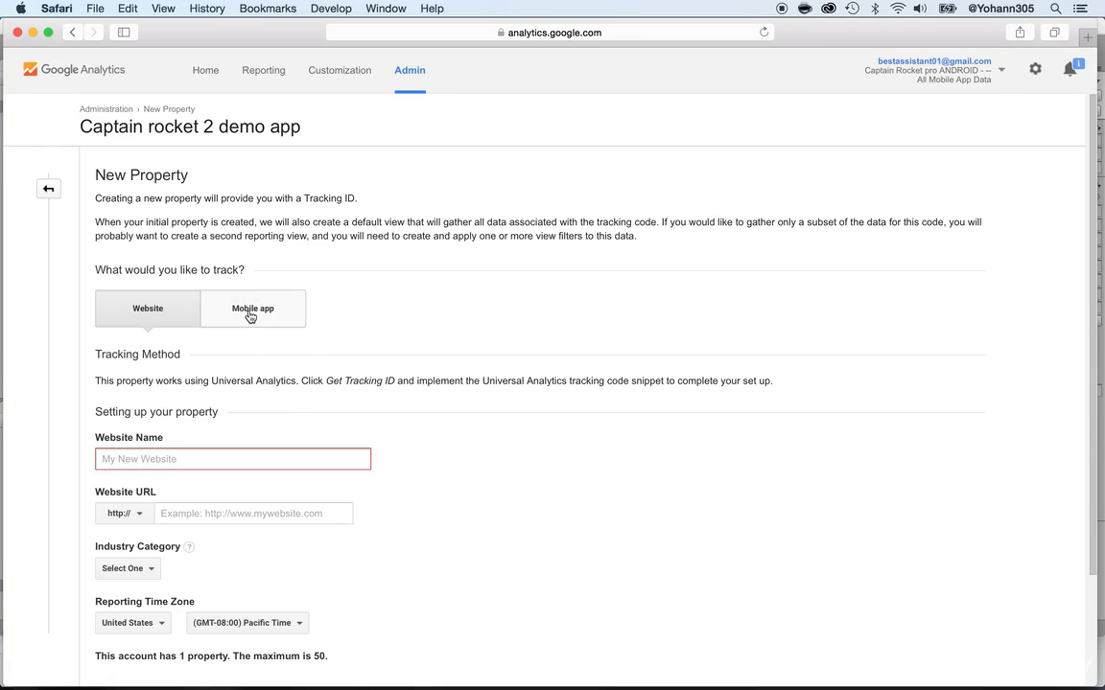
Create mobile app property 'Captain Rocket app IOS' with Games industry and Eastern time zone.
{"action": "left_click", "coordinate": [254, 307]}
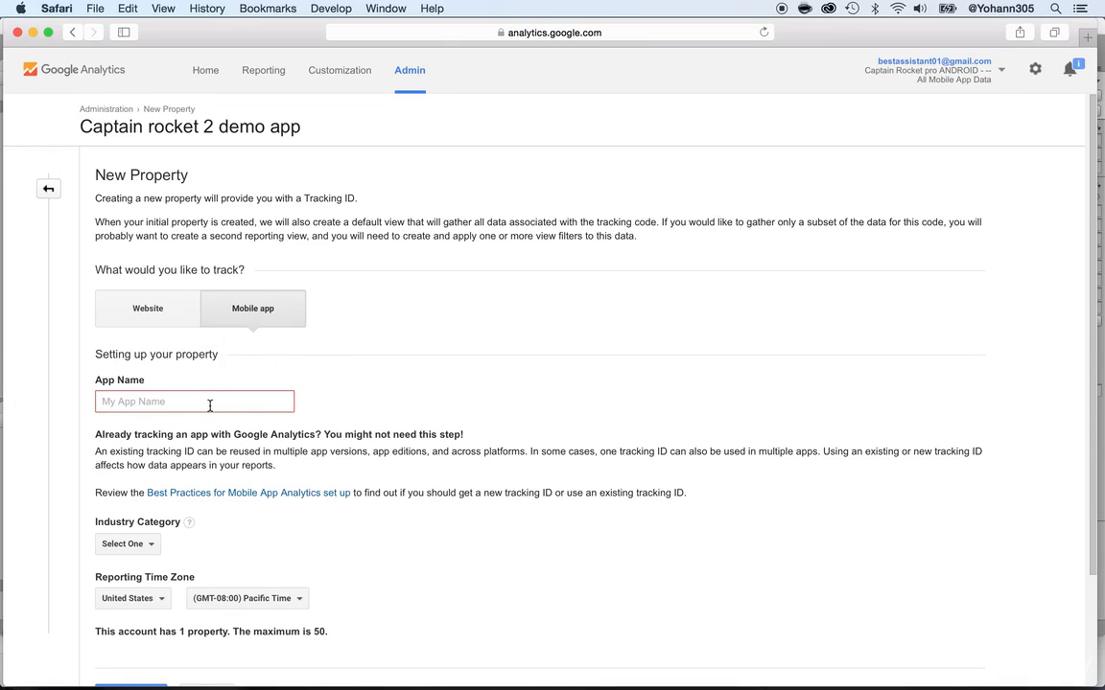
{"action": "type", "text": "Capt"}
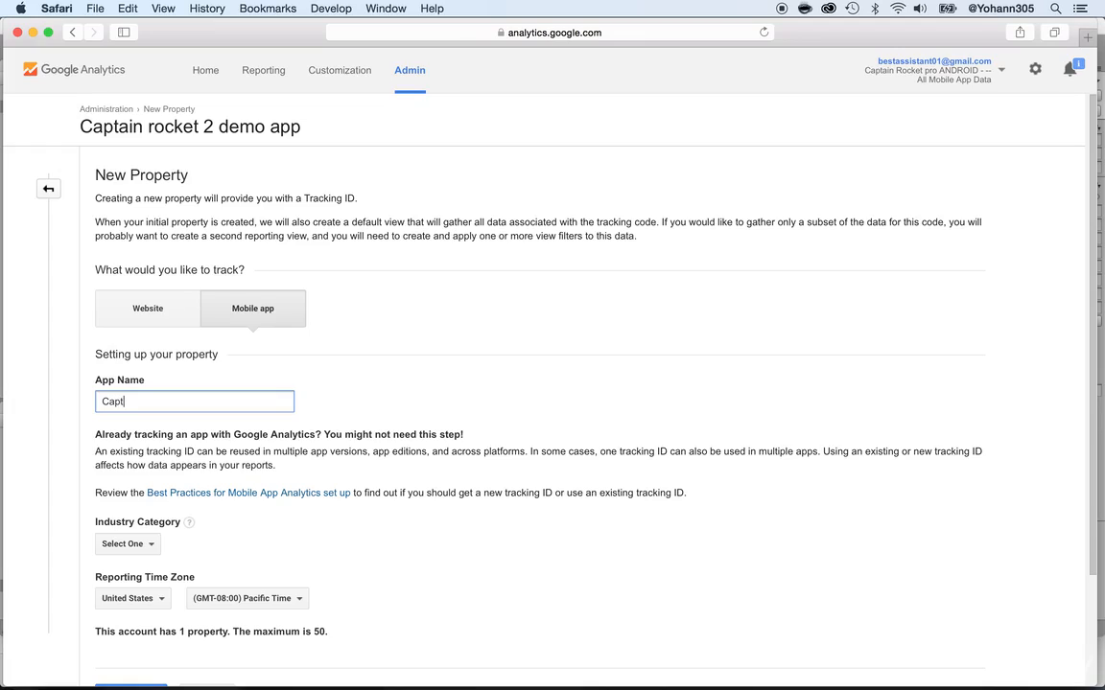
{"action": "type", "text": "ain Rocket app IOS"}
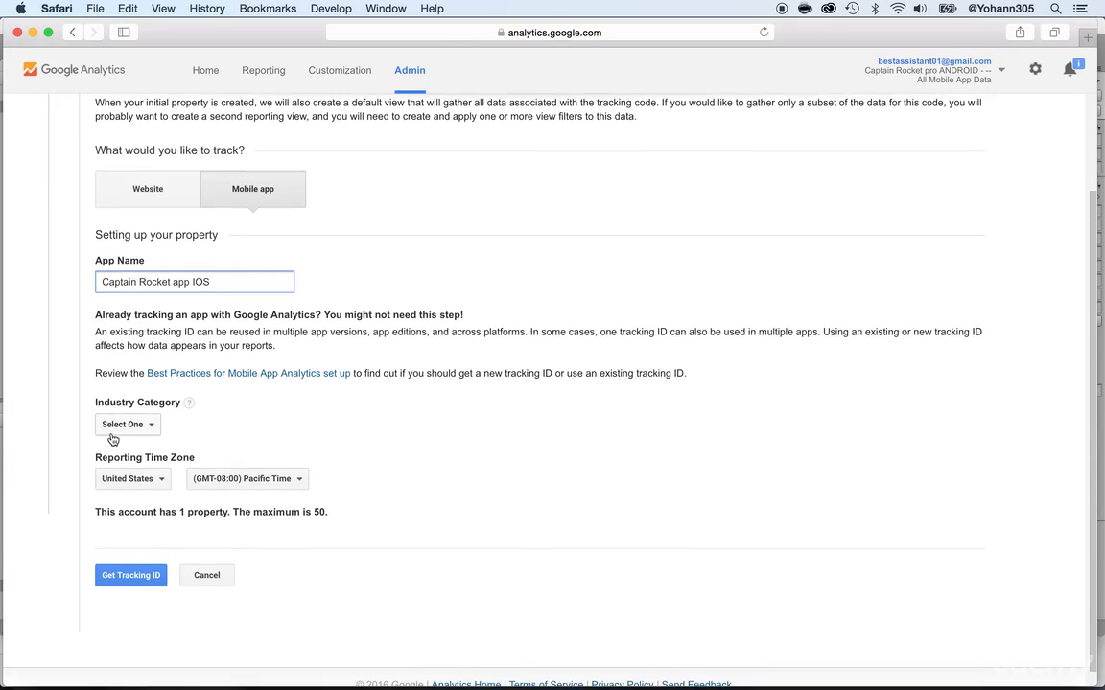
{"action": "left_click", "coordinate": [126, 424]}
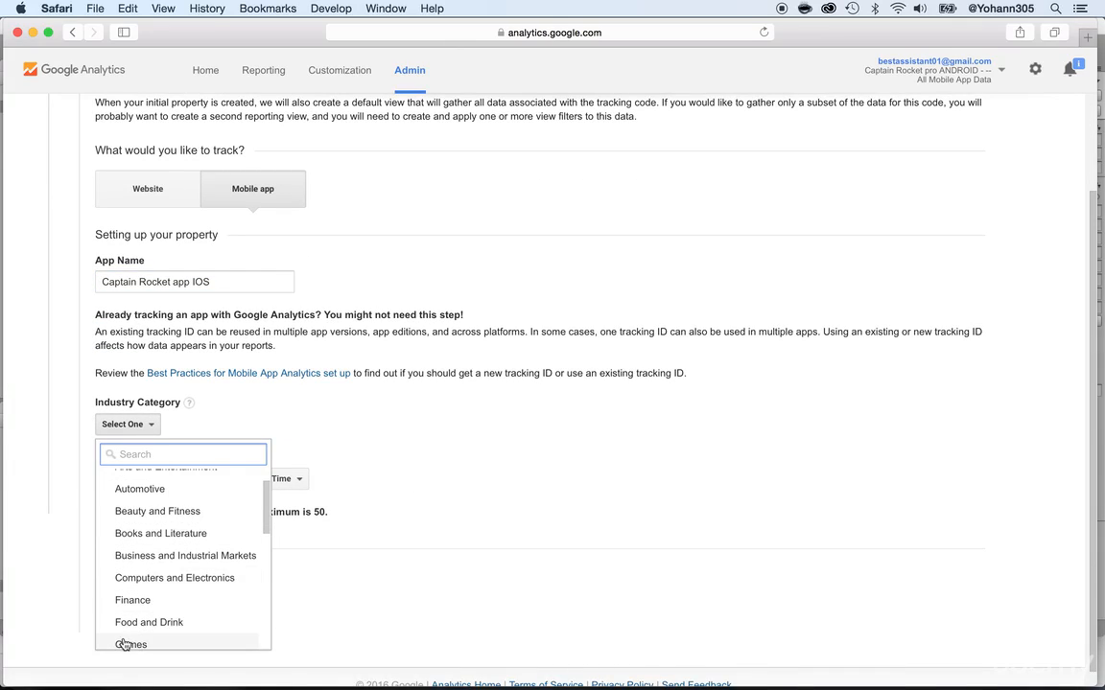
{"action": "left_click", "coordinate": [131, 644]}
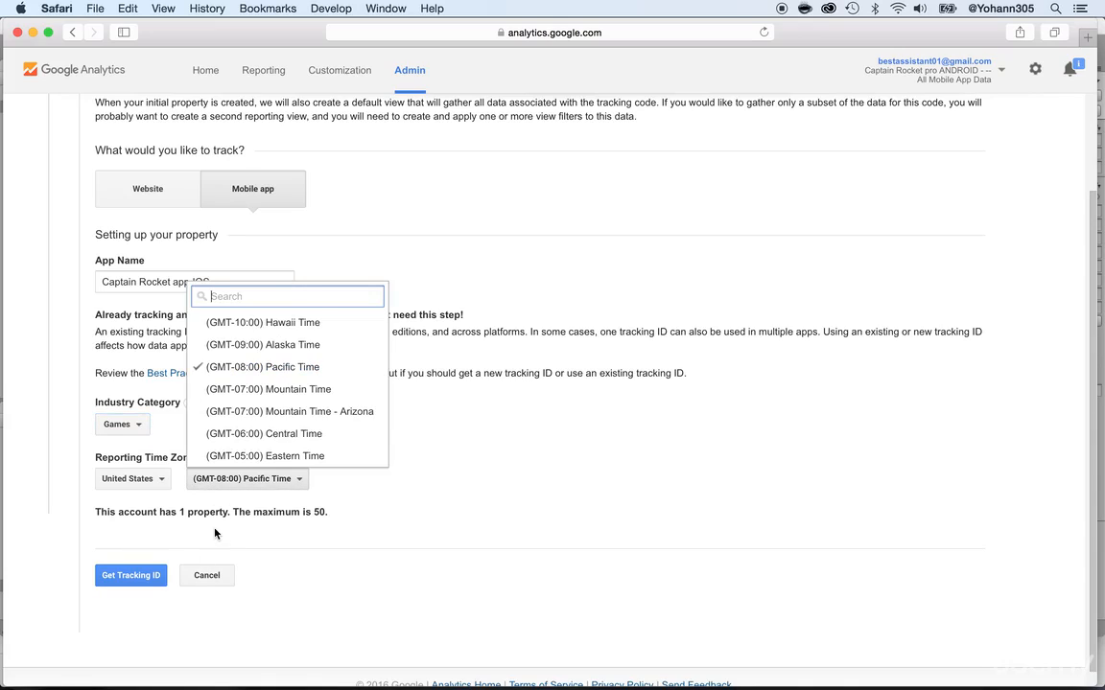
{"action": "left_click", "coordinate": [267, 457]}
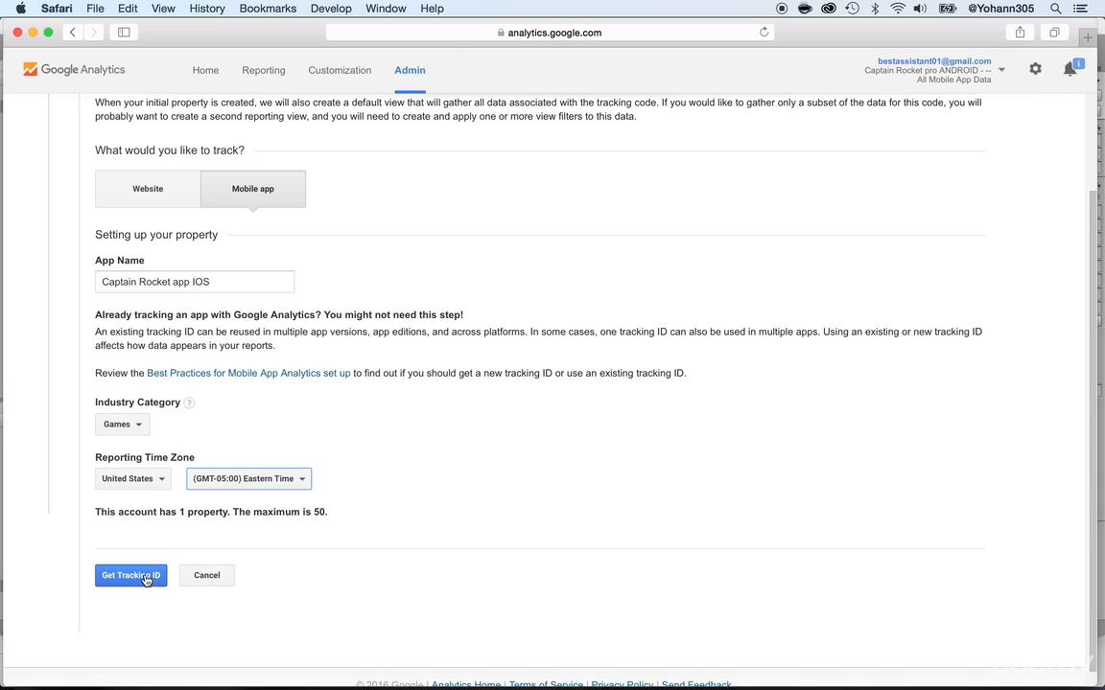
{"action": "left_click", "coordinate": [130, 575]}
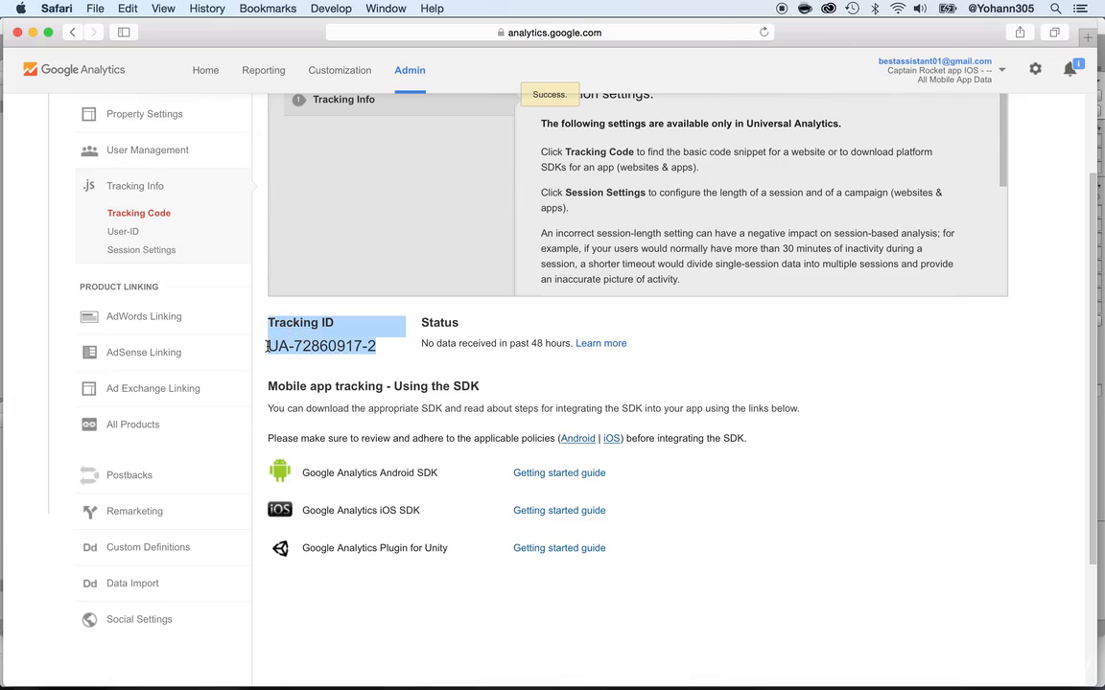
Copy the new tracking ID UA-72860917-2.
{"action": "right_click", "coordinate": [322, 345]}
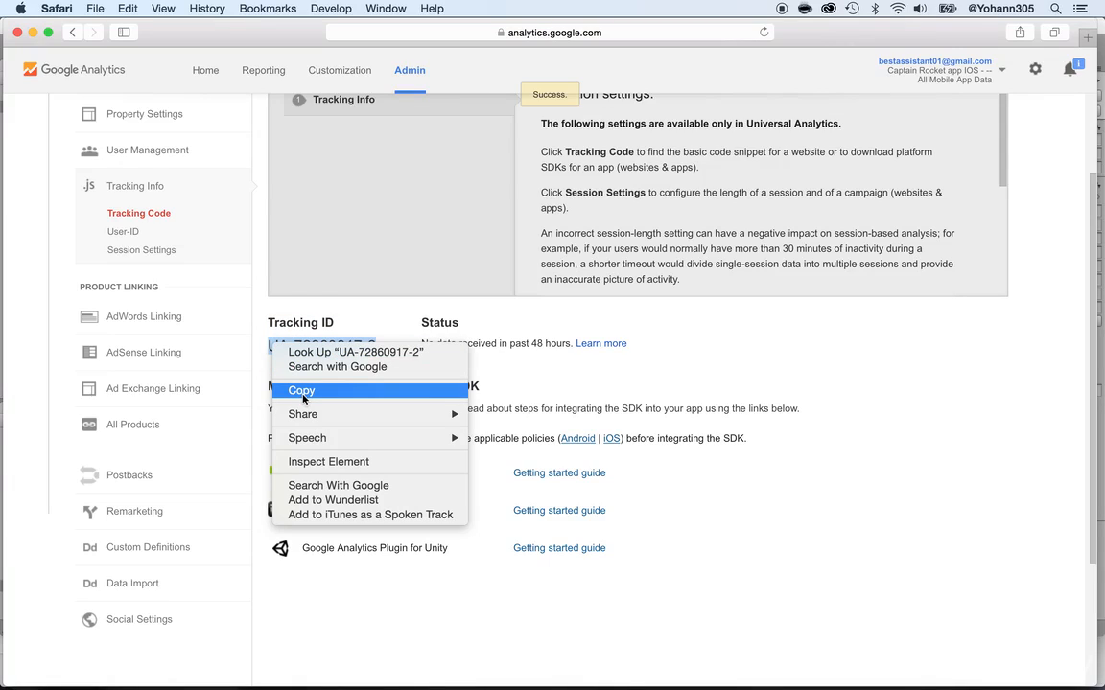
{"action": "left_click", "coordinate": [301, 391]}
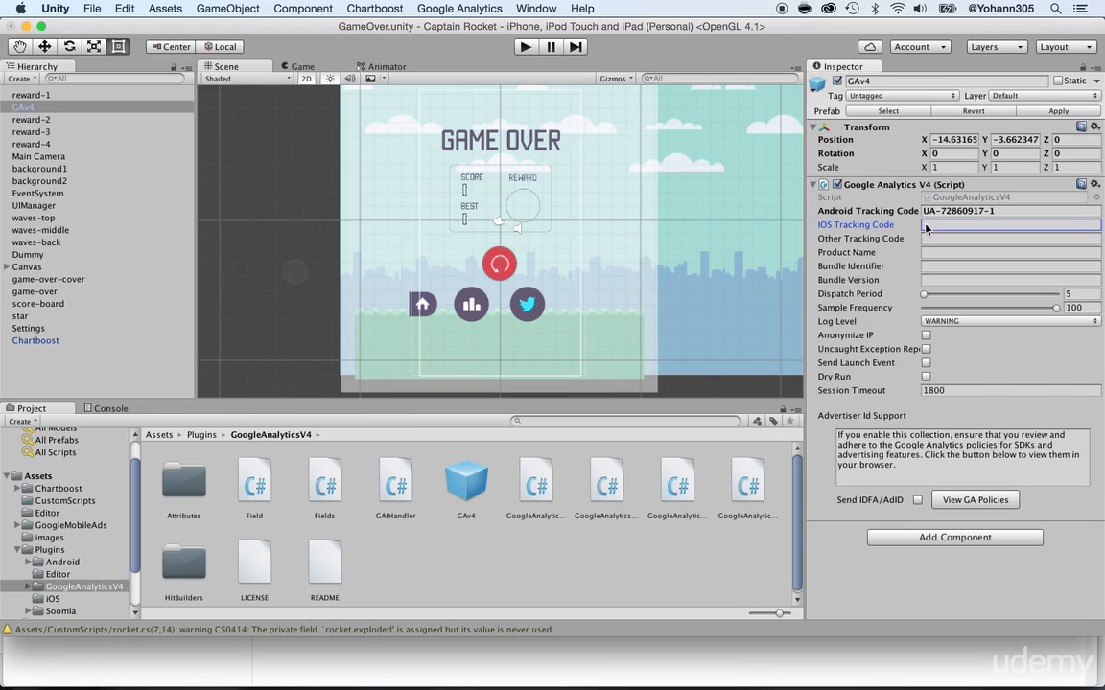
Enter UA-72860917-2 as the GAv4 iOS Tracking Code.
{"action": "type", "text": "UA-72860917-2"}
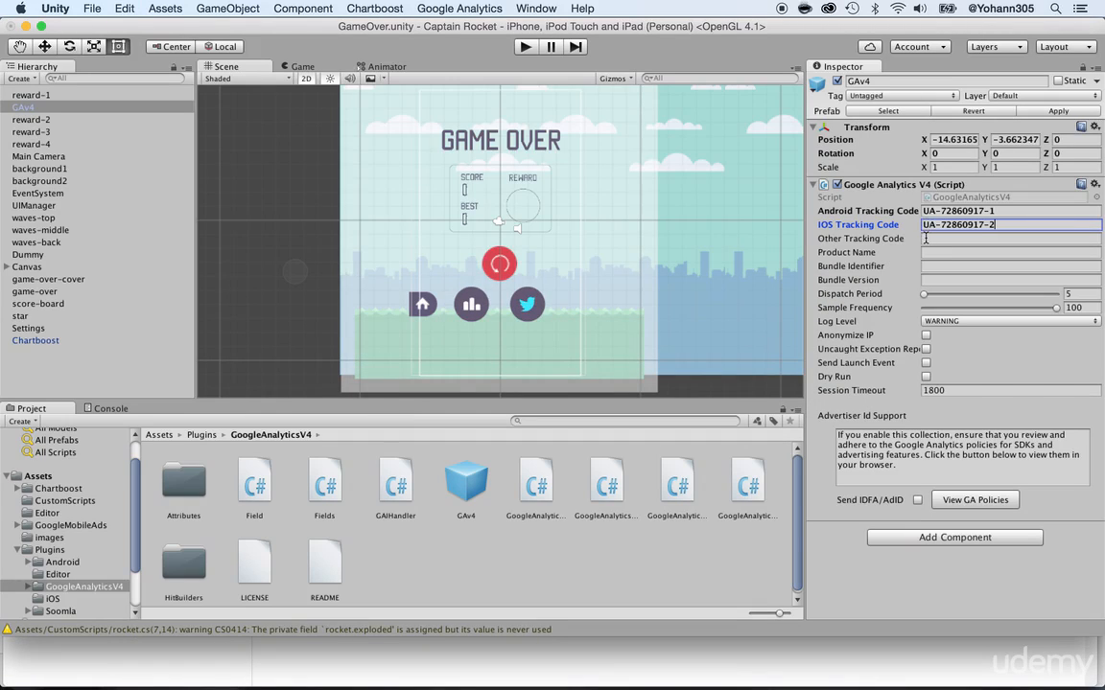
{"action": "left_click", "coordinate": [1009, 237]}
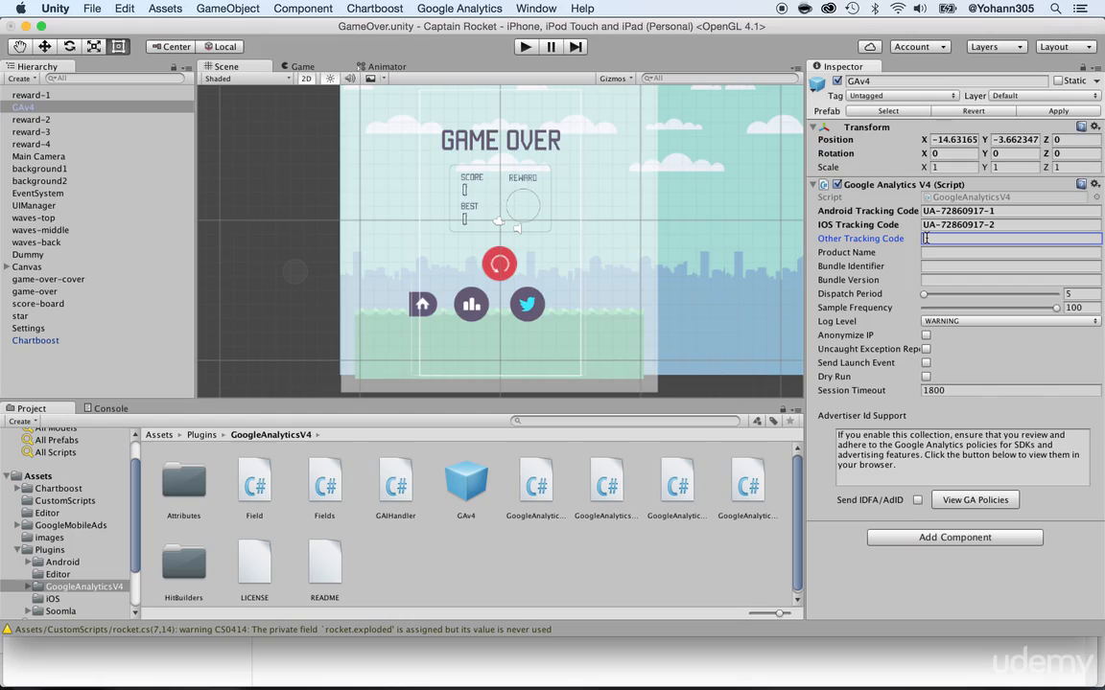
{"action": "left_click", "coordinate": [1007, 265]}
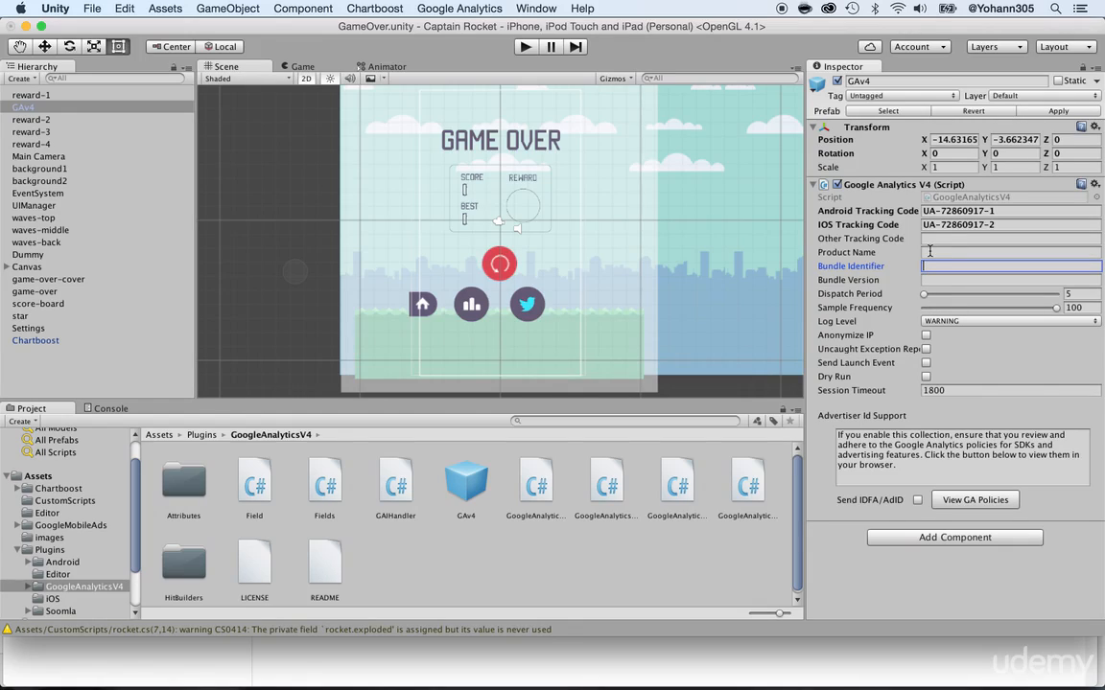
{"action": "left_click", "coordinate": [1011, 265]}
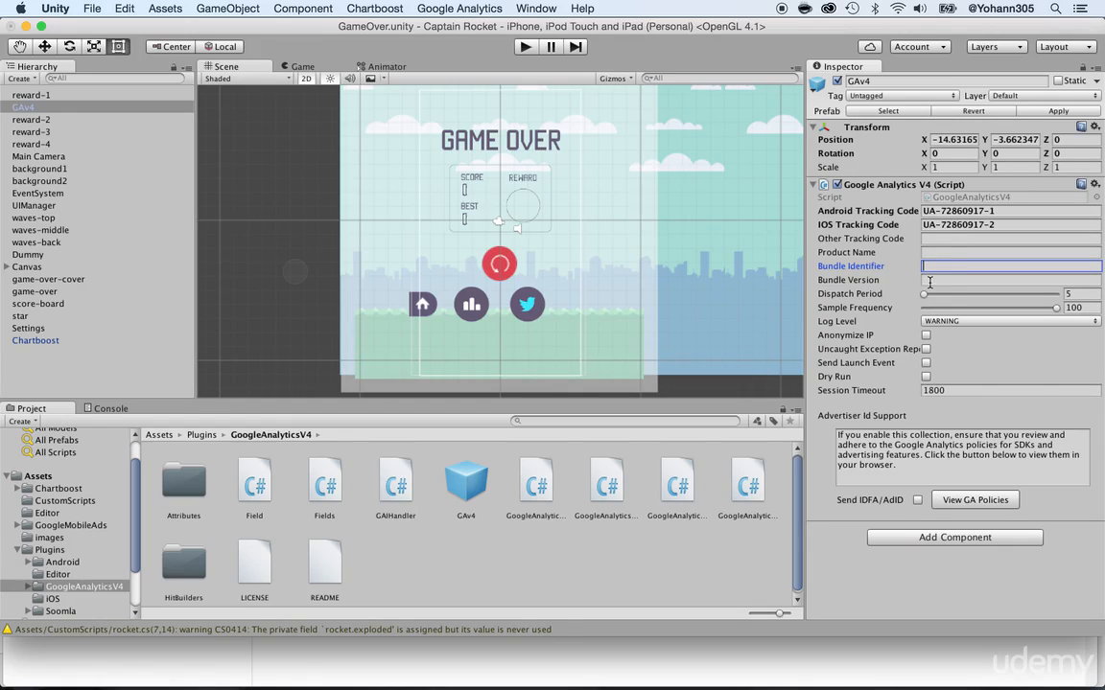